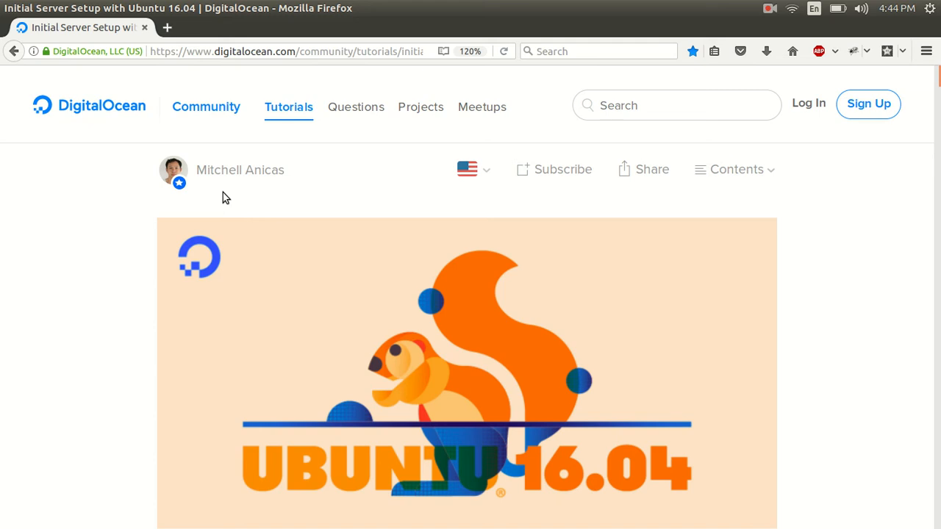
mouse_move(245, 256)
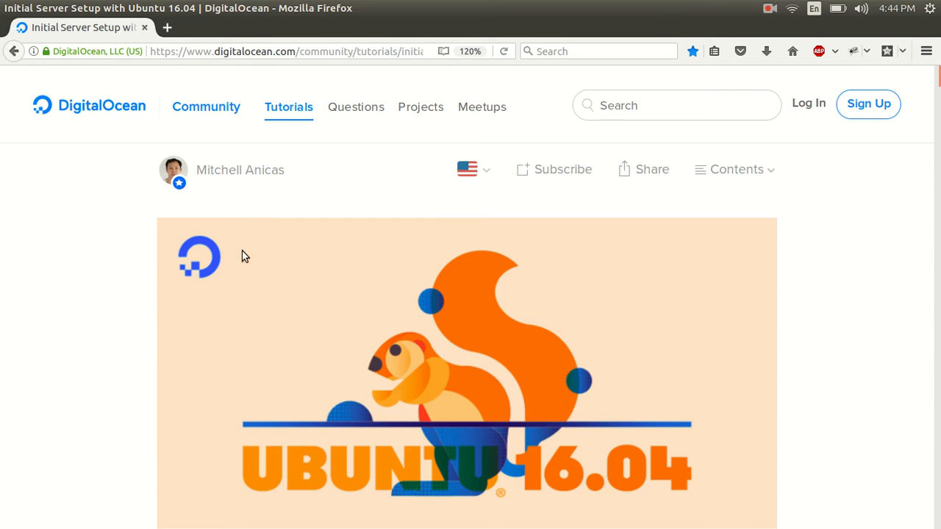
Scroll past the banner to the Initial Server Setup with Ubuntu 16.04 title and Introduction
scroll(down, 3)
text(site:digitalo)
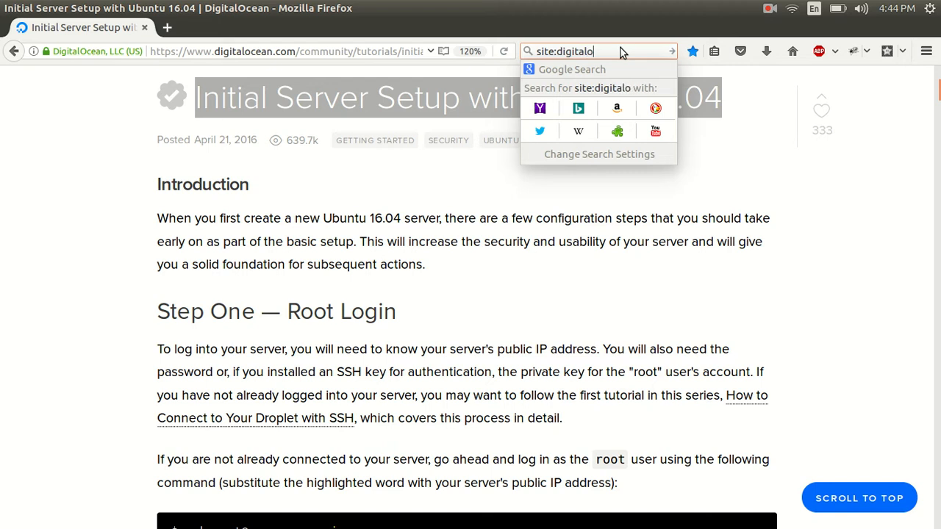
Finish typing 'site:digitalocean.com' in Firefox's search bar, then clear it
text(cean.com)
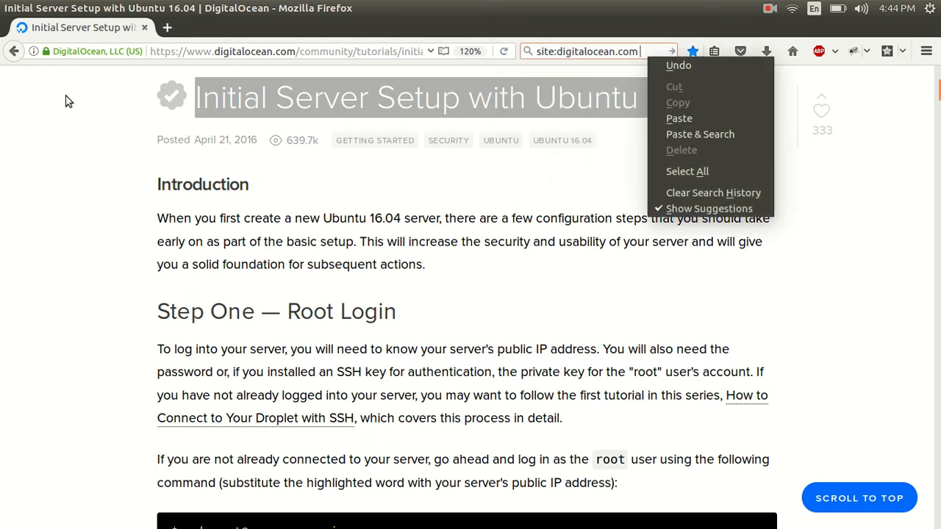
right_click(456, 97)
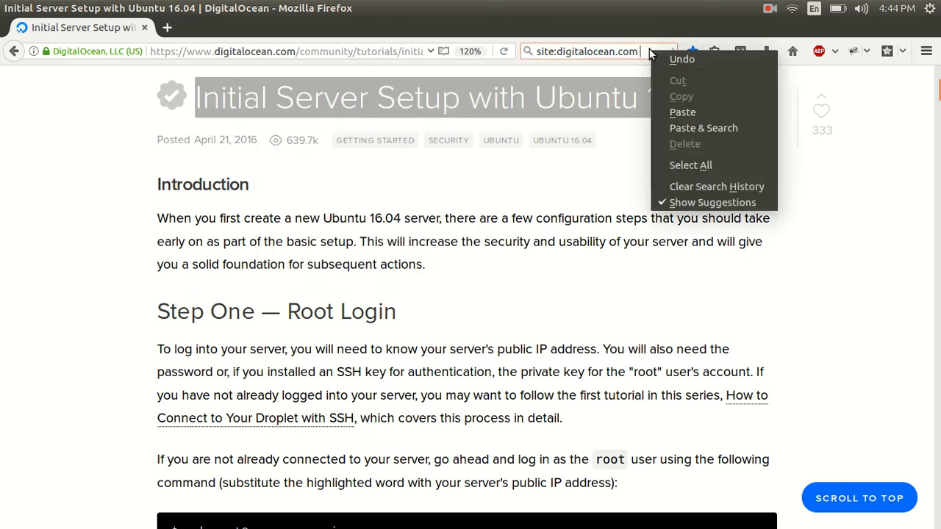
click(681, 111)
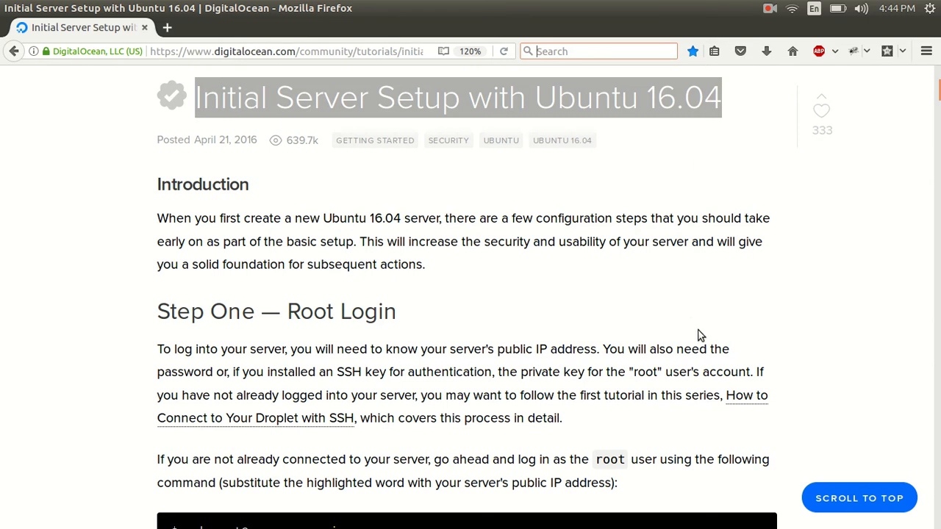
Scroll to Step Four's ssh-keygen instructions and select the tutorial's web address
scroll(down, 3)
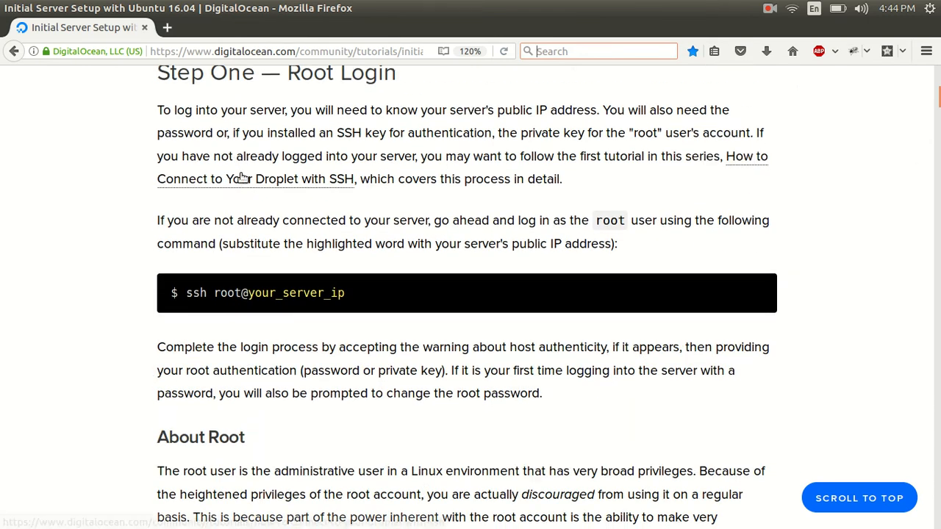
scroll(down, 3)
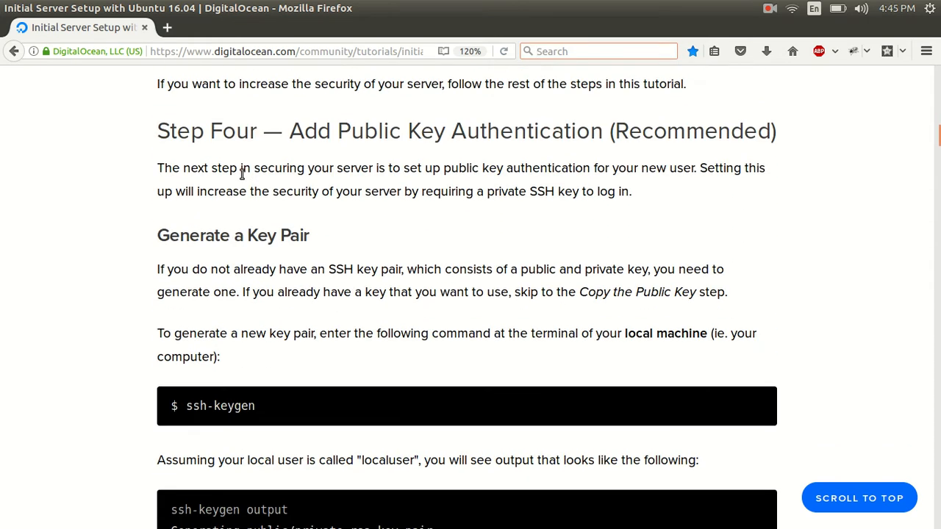
click(294, 52)
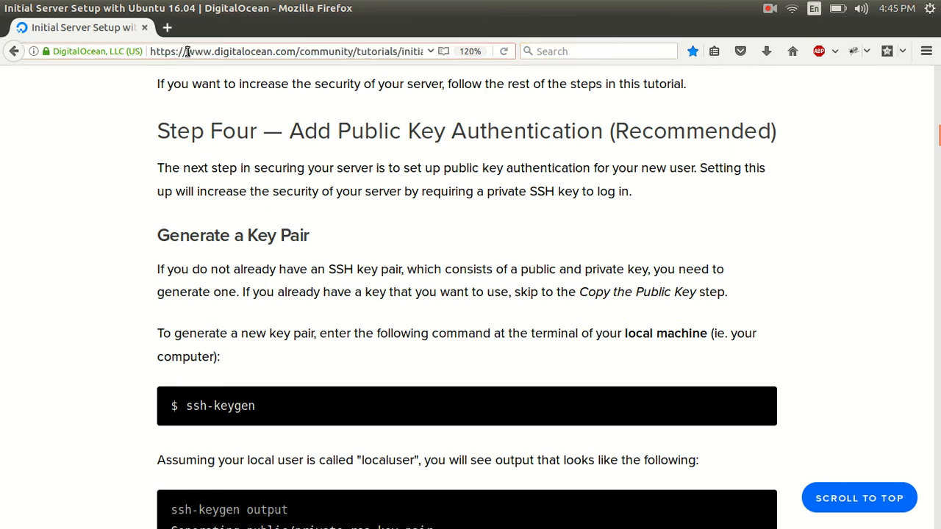
click(294, 51)
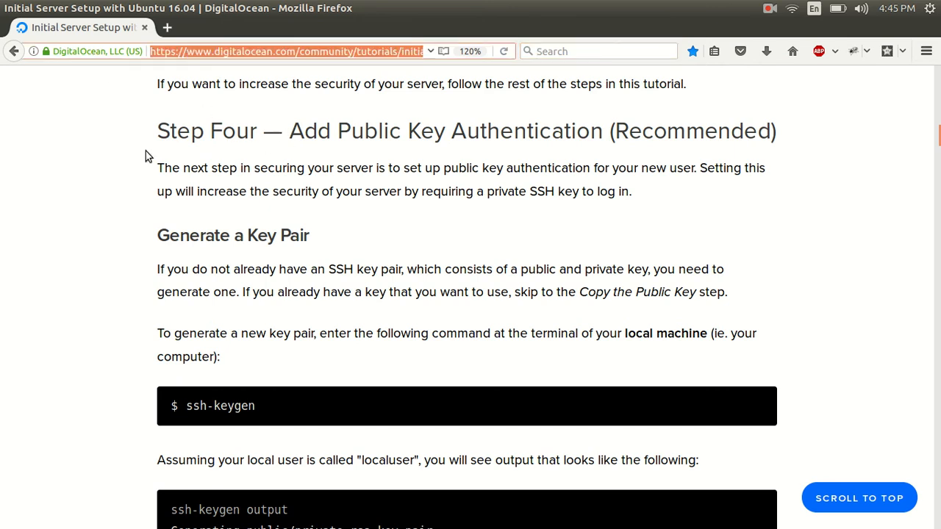
mouse_move(167, 244)
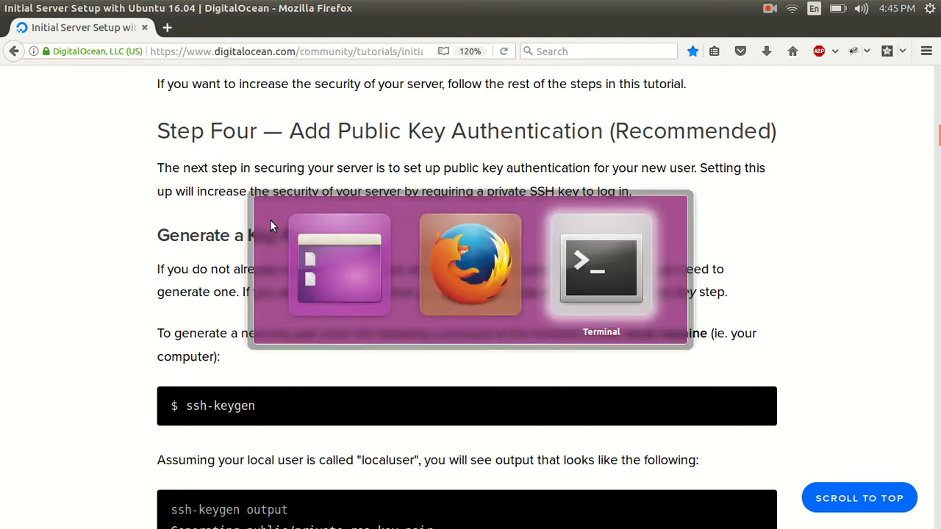
Switch to the Terminal window from the Unity launcher
click(601, 264)
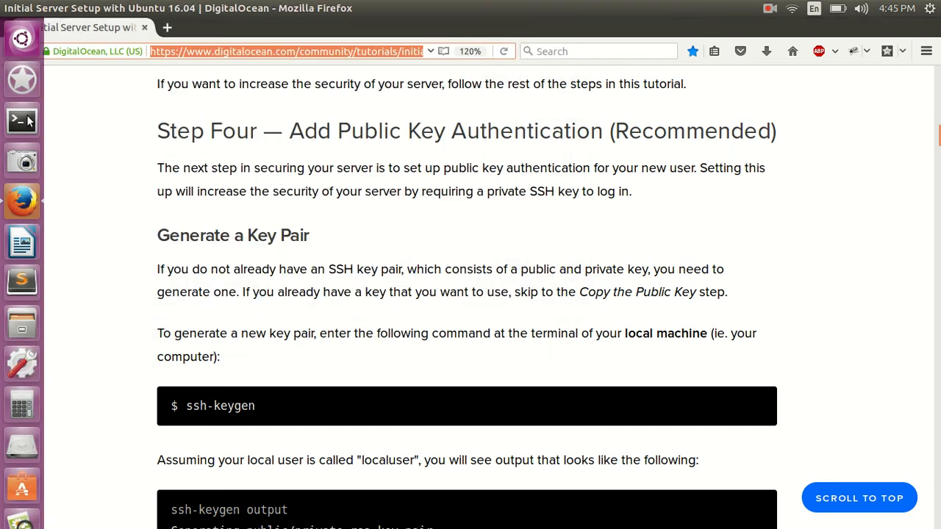
click(21, 120)
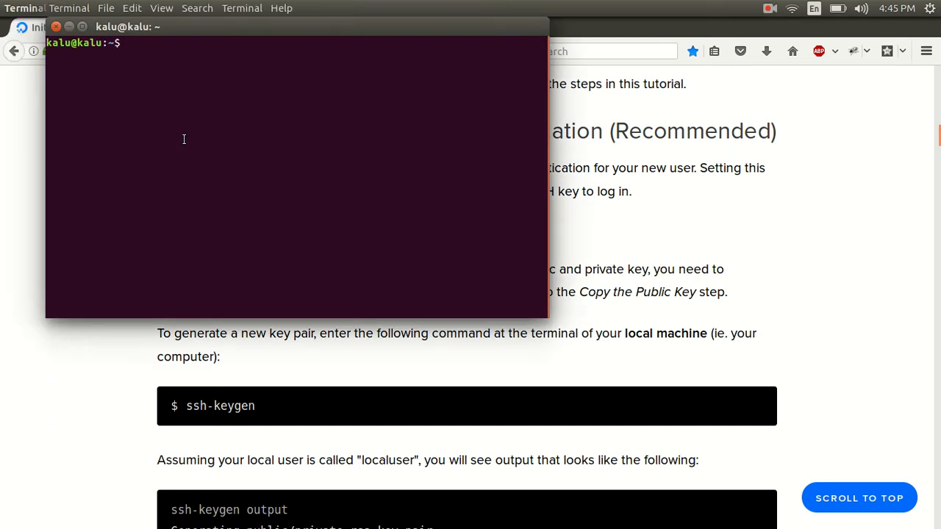
Run 'ls ~/.ssh/' to list the SSH key files
text(ls ~)
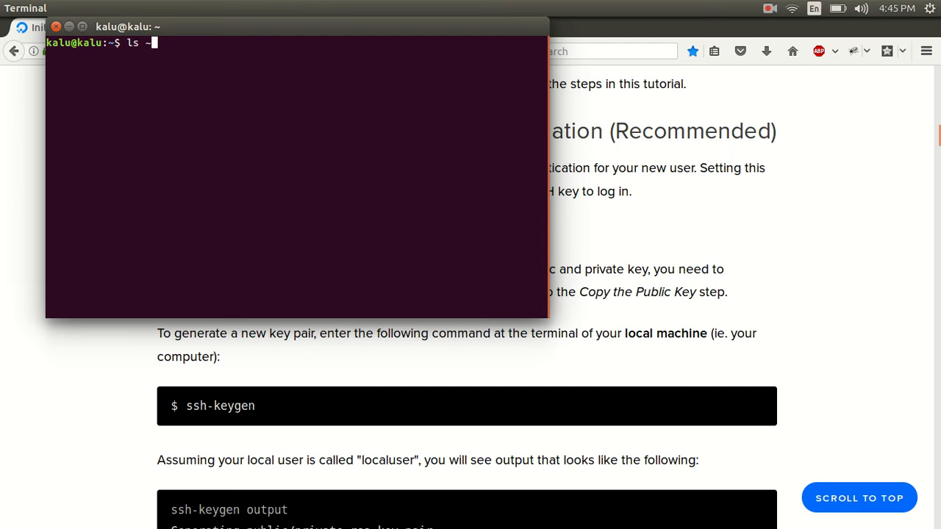
text(/)
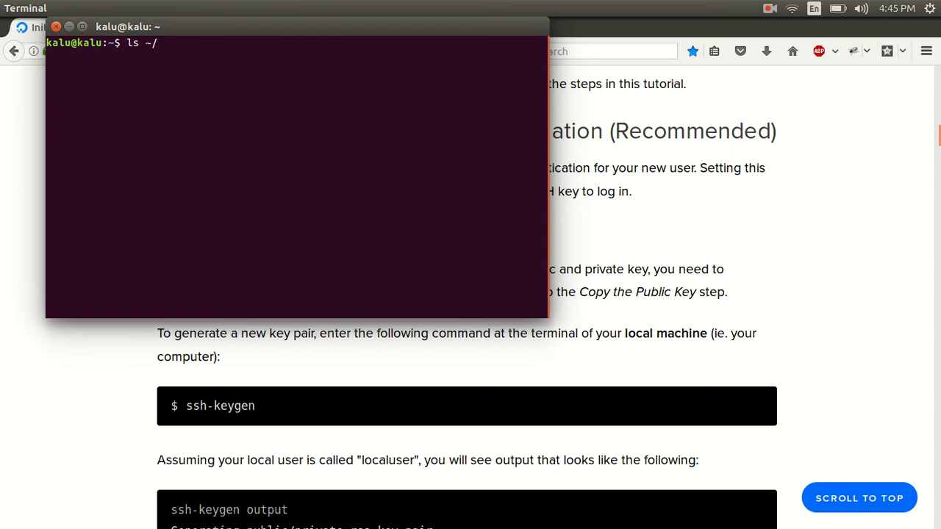
text(.s)
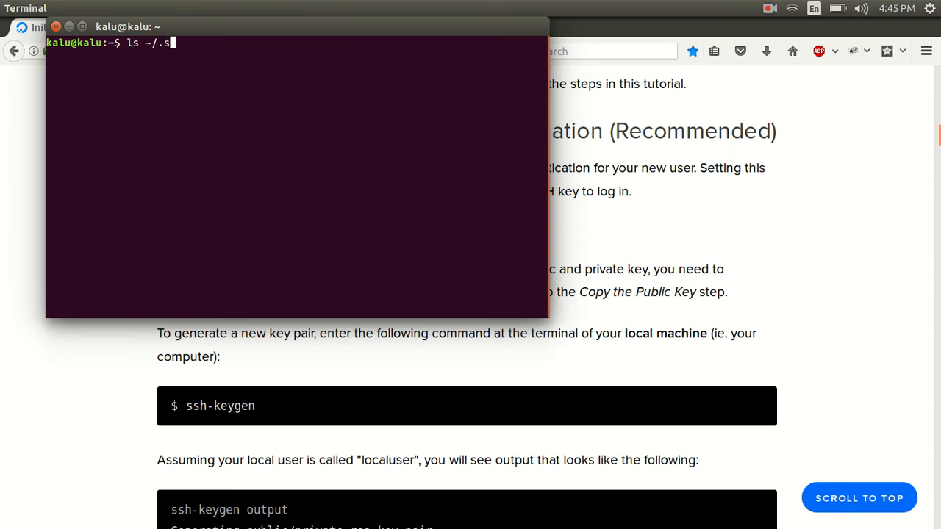
text(sh/)
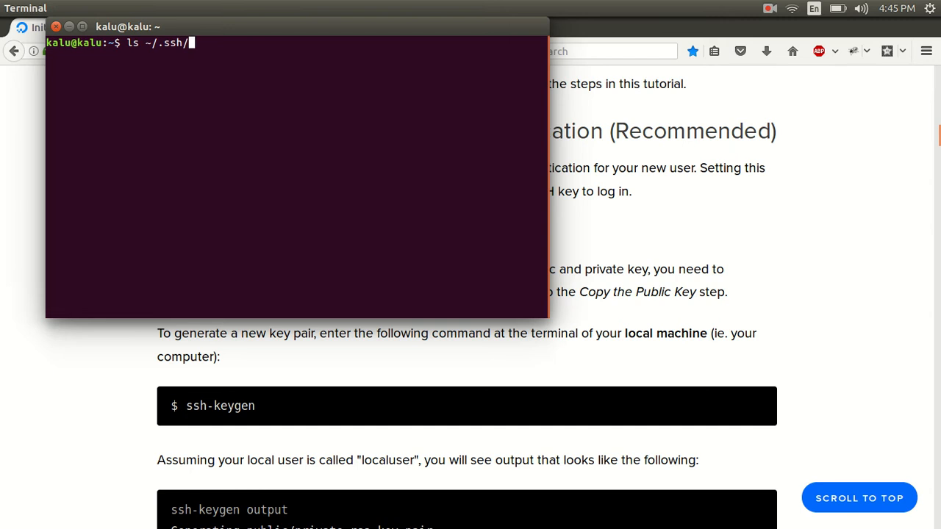
key(Return)
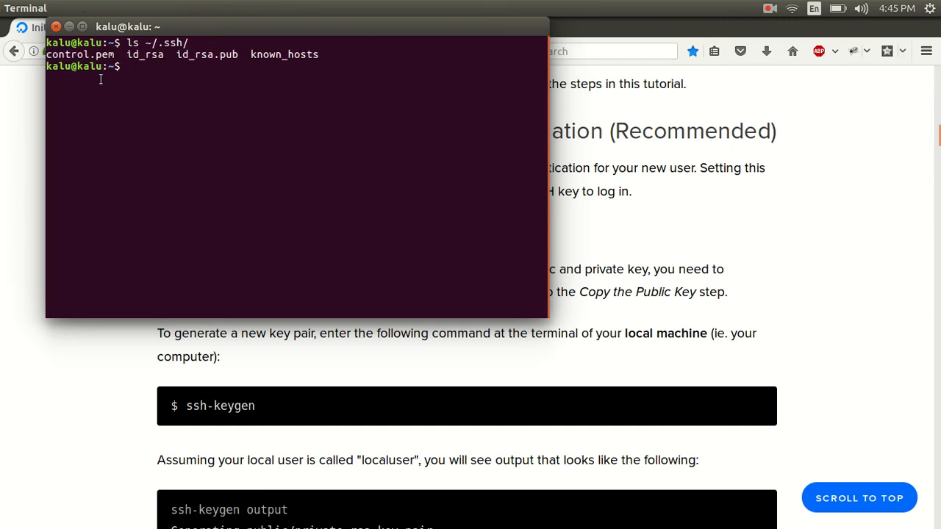
mouse_move(179, 54)
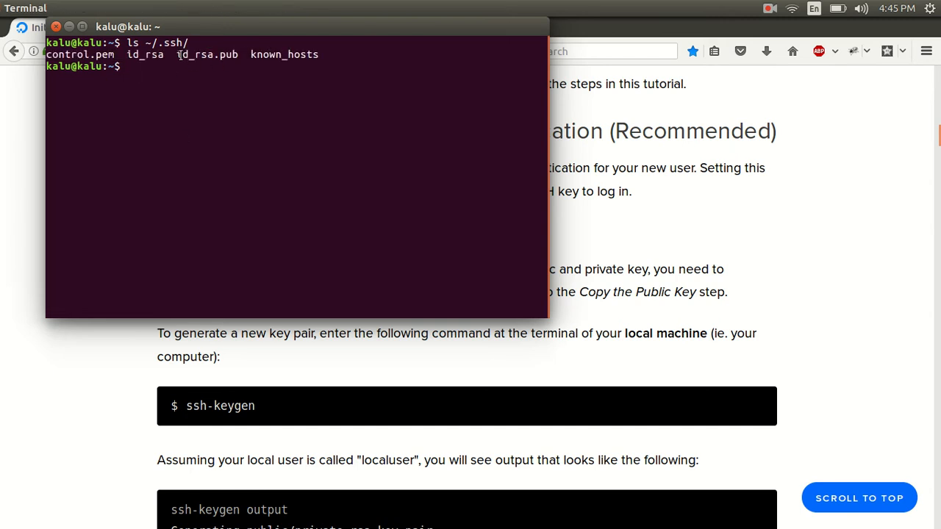
Select id_rsa.pub, then cancel the mistyped 'cat ~?.s..._rsa.' command
double_click(207, 54)
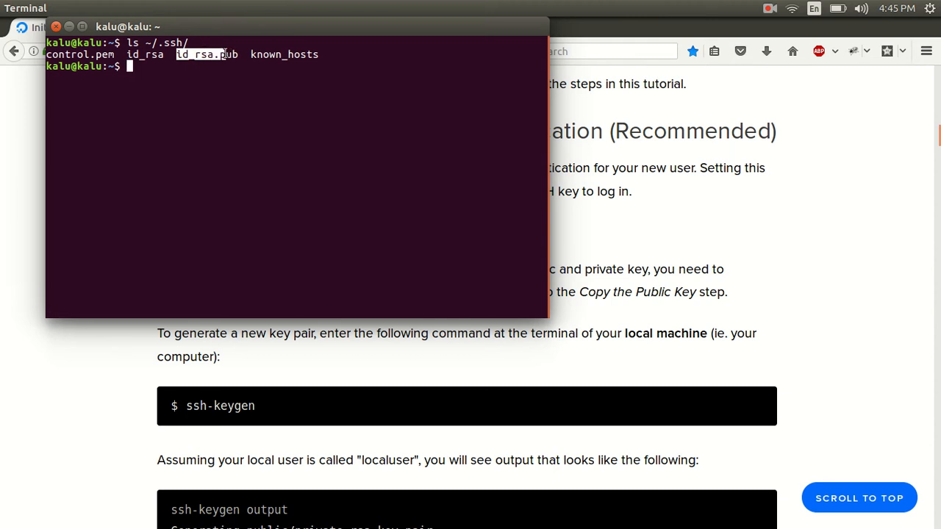
text(c)
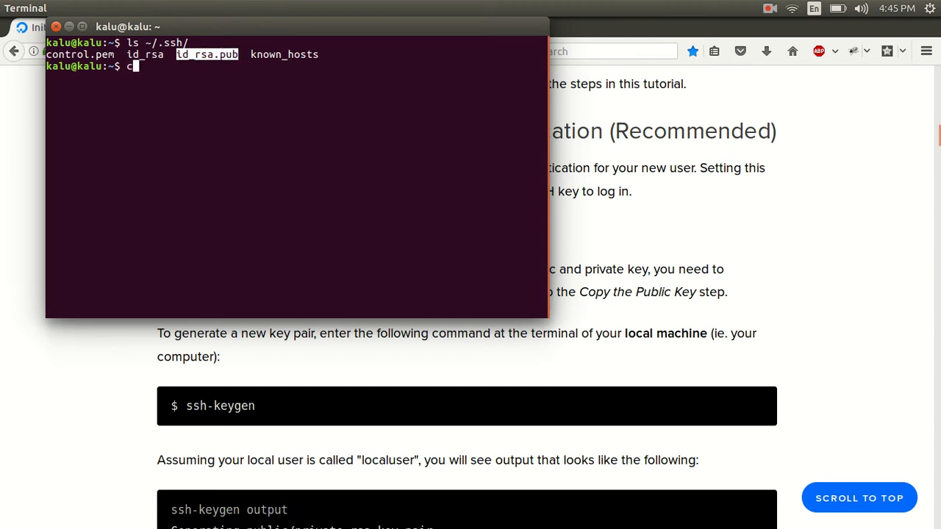
text(at ~?.ssh/id)
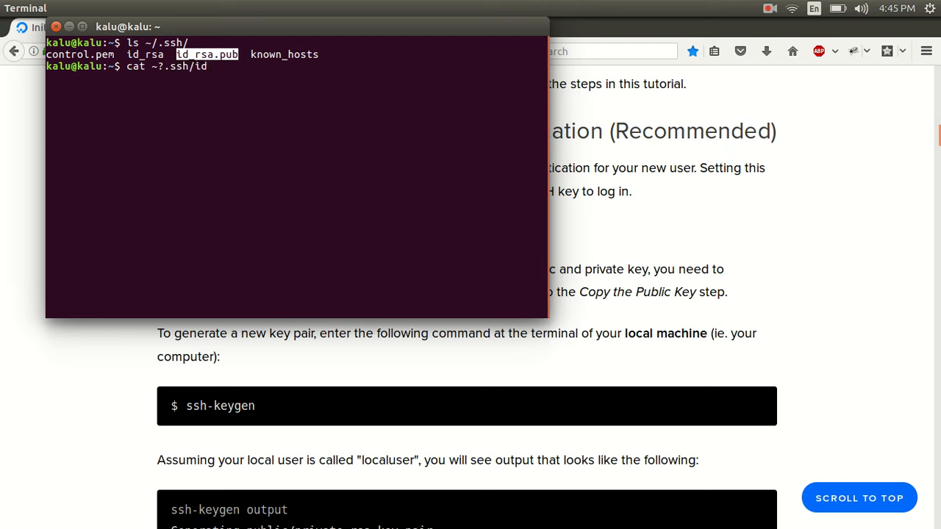
text(_rsa)
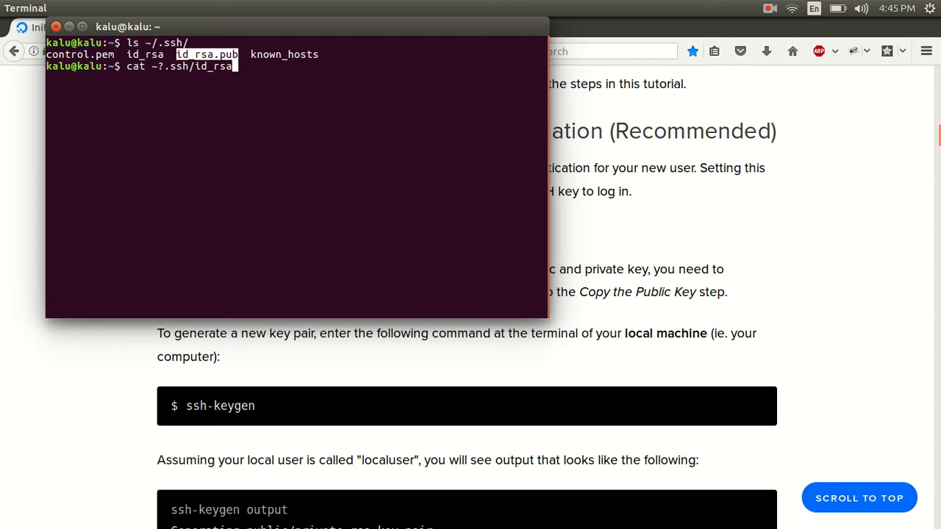
text(.)
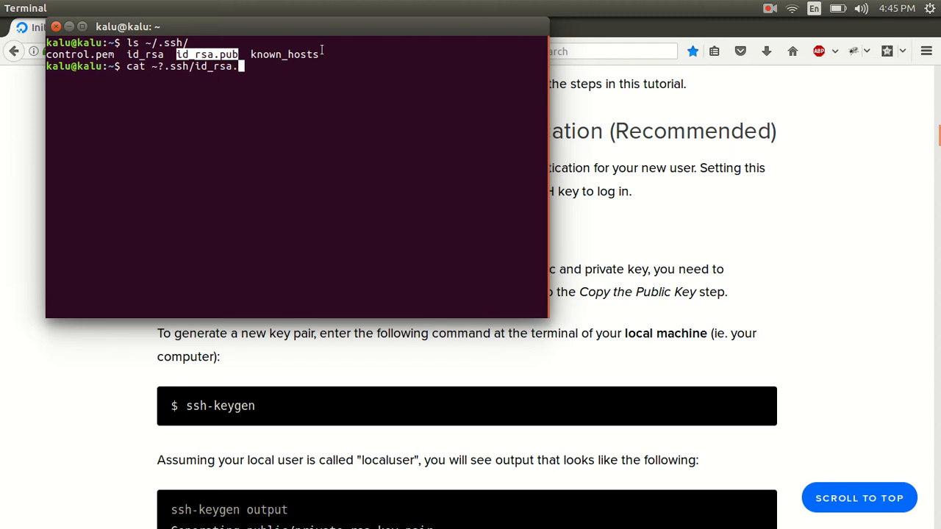
key(ctrl+c)
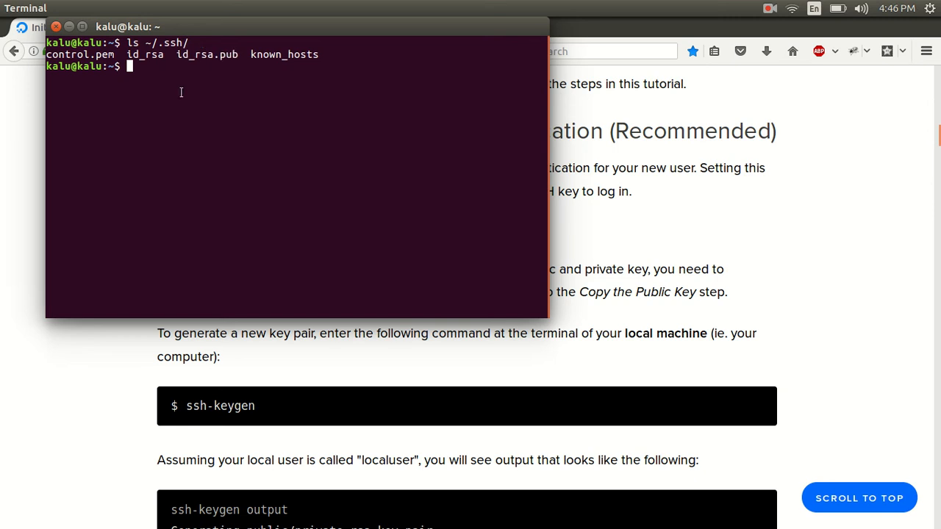
Type 'cat ~/.ssh/id_rsa.pub', then type 'ssh-keygen' without running it
text(cat ~/.)
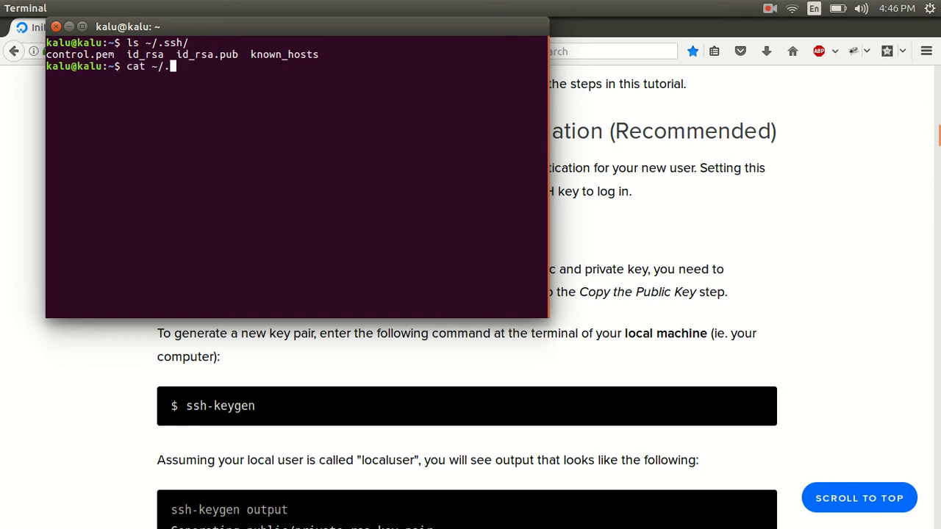
text(ssh/)
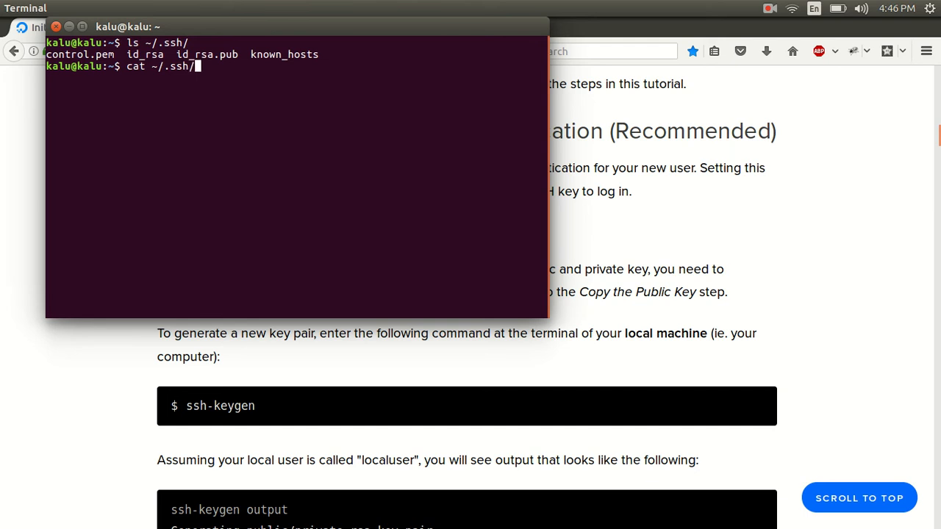
text(id_rsa.pub)
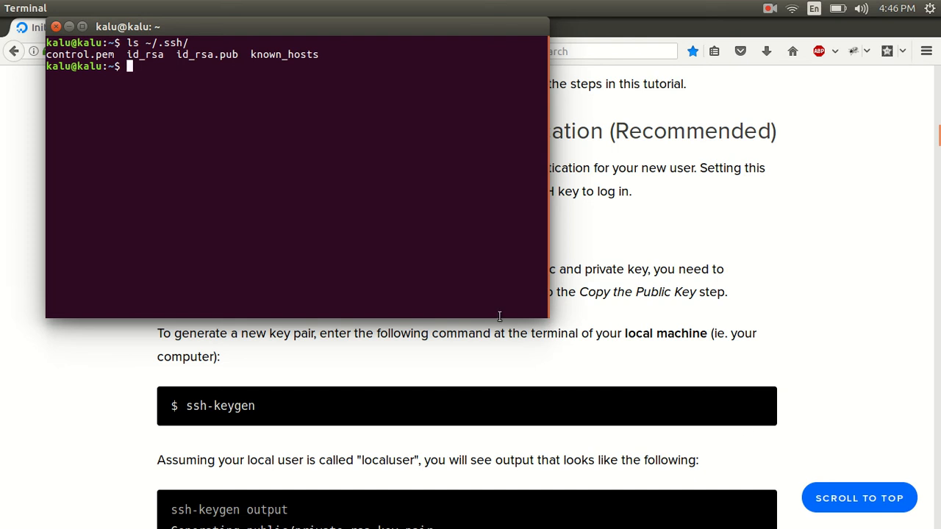
mouse_move(331, 447)
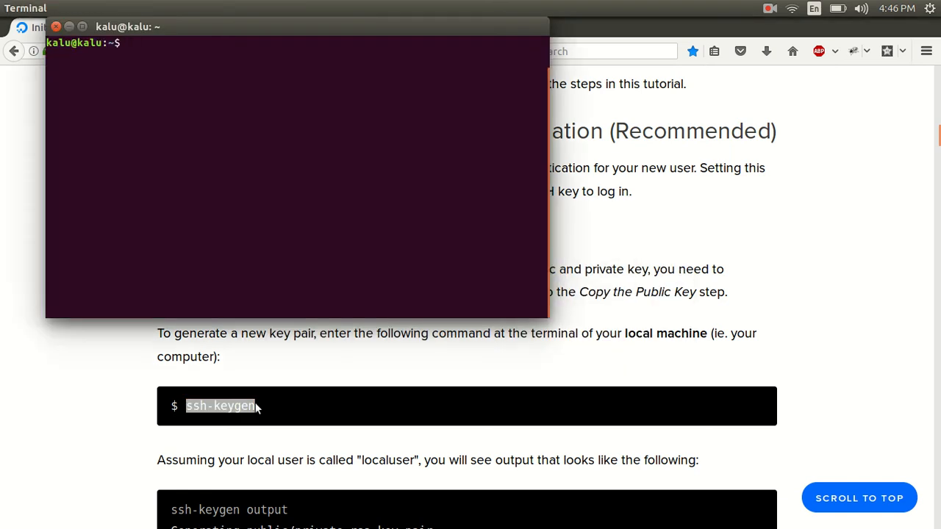
text(ssh-keygen)
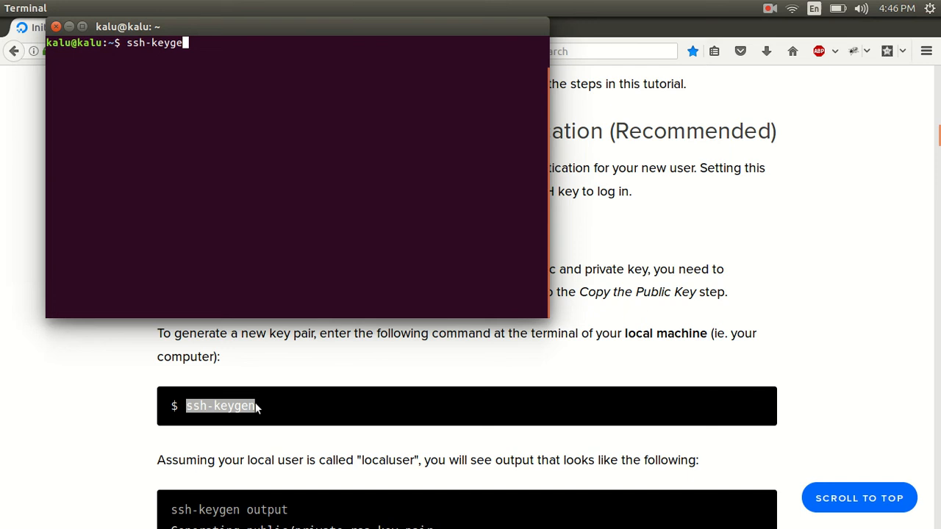
key(BackSpace)
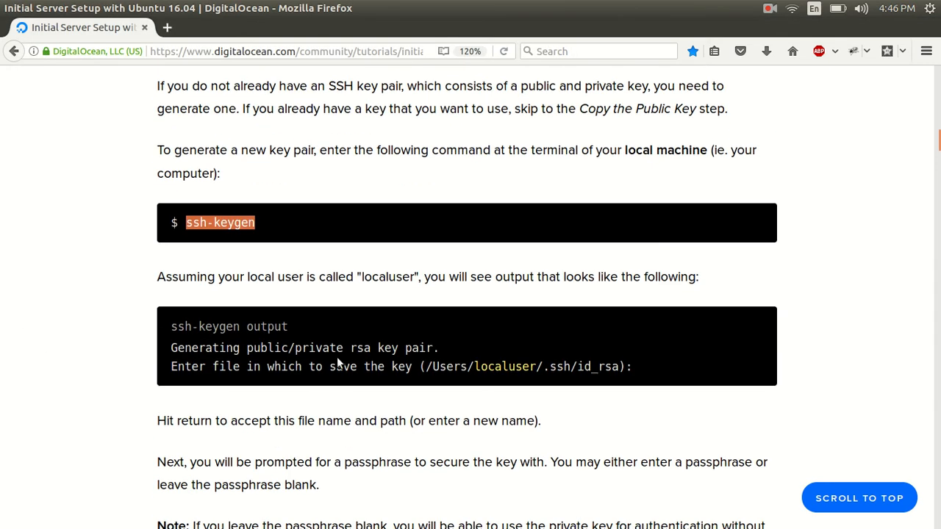
Highlight the example ssh-keygen output and scroll toward Copy the Public Key
scroll(down, 3)
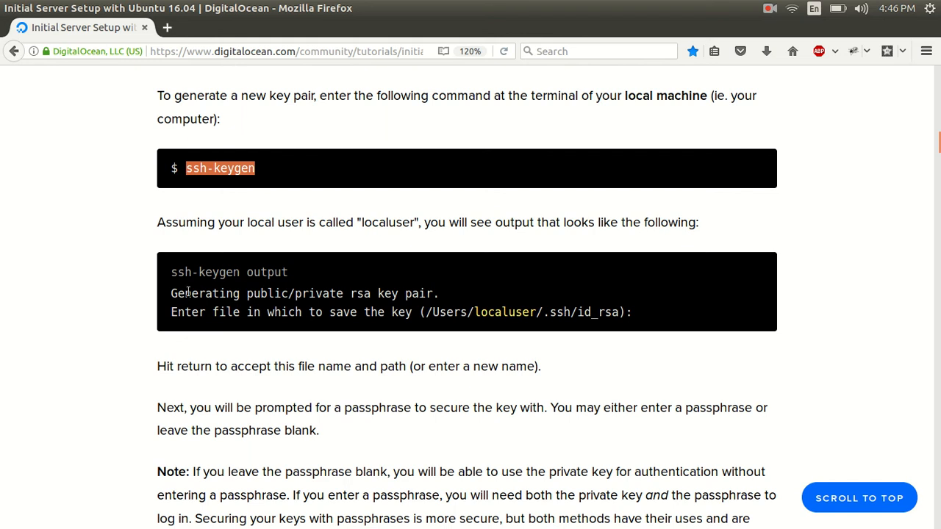
drag(171, 271, 630, 312)
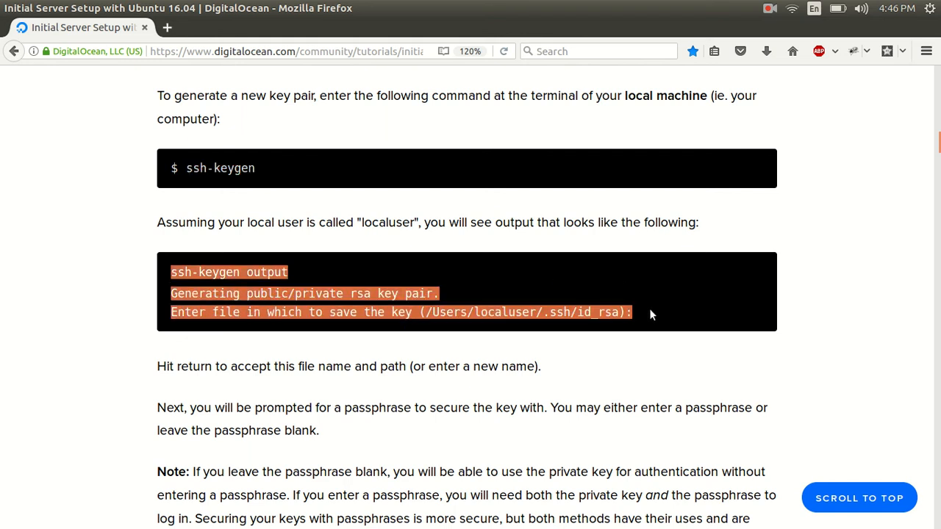
scroll(down, 3)
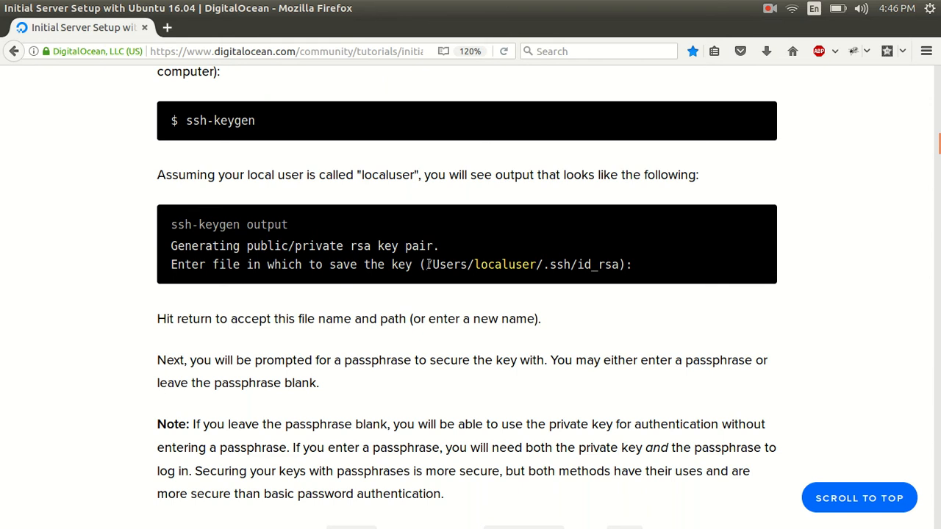
scroll(down, 3)
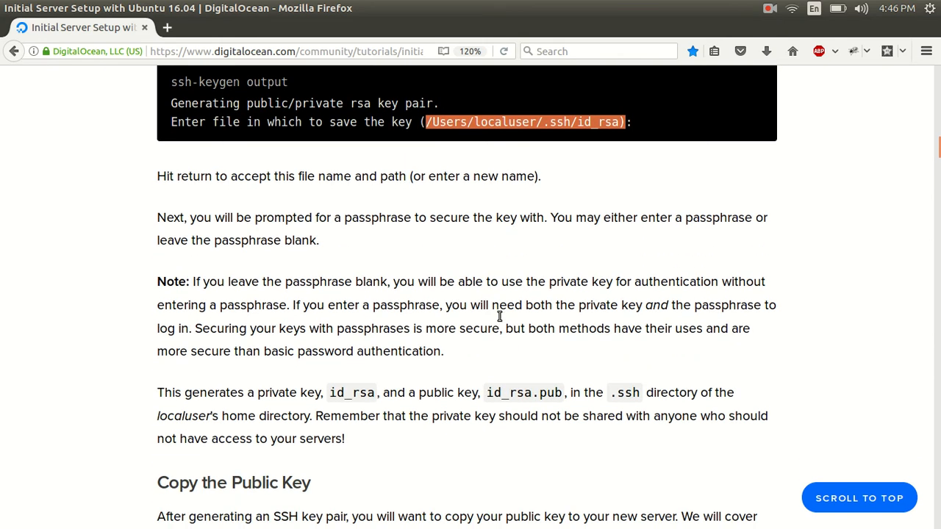
mouse_move(360, 223)
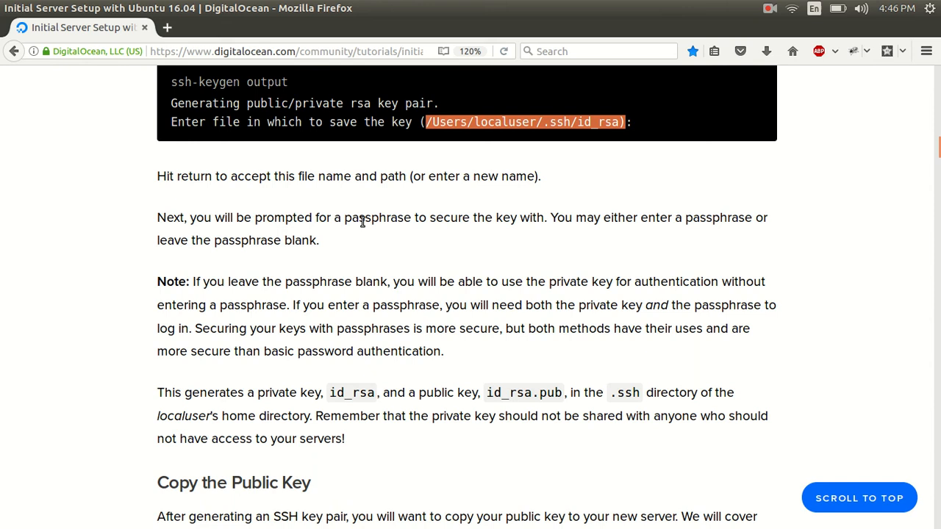
scroll(down, 3)
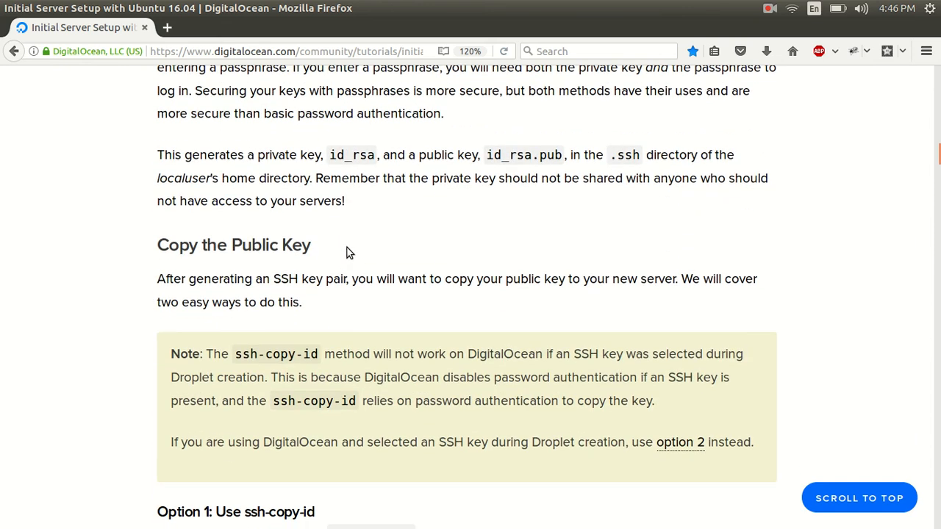
mouse_move(268, 155)
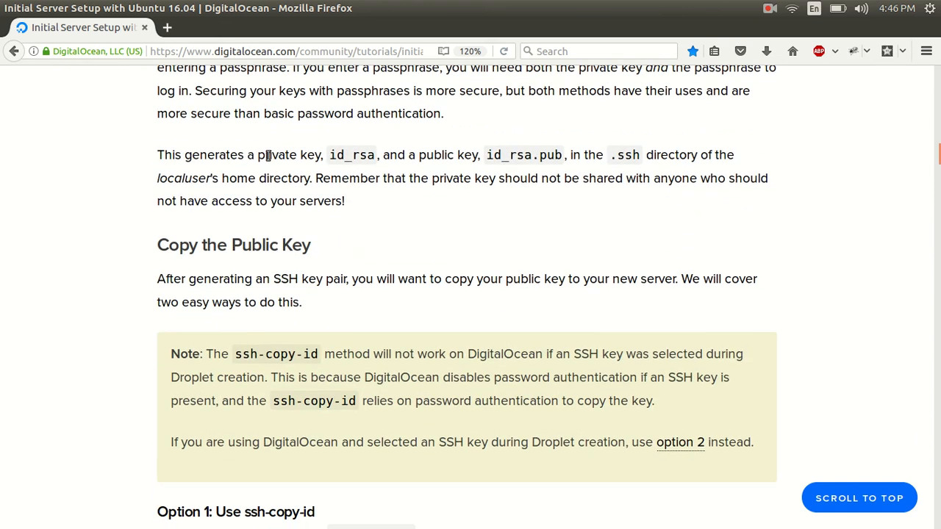
mouse_move(328, 162)
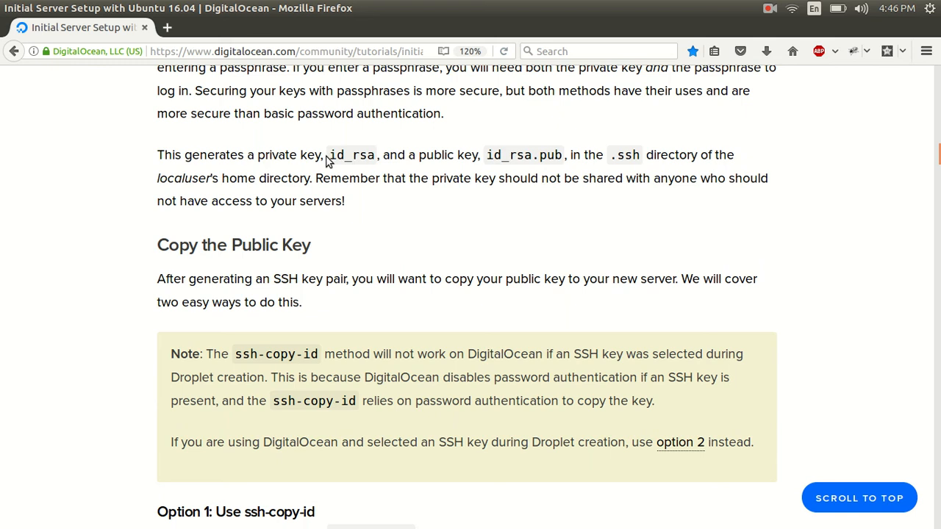
Highlight the key names id_rsa.pub and id_rsa, then clear Terminal's partly typed line
double_click(351, 155)
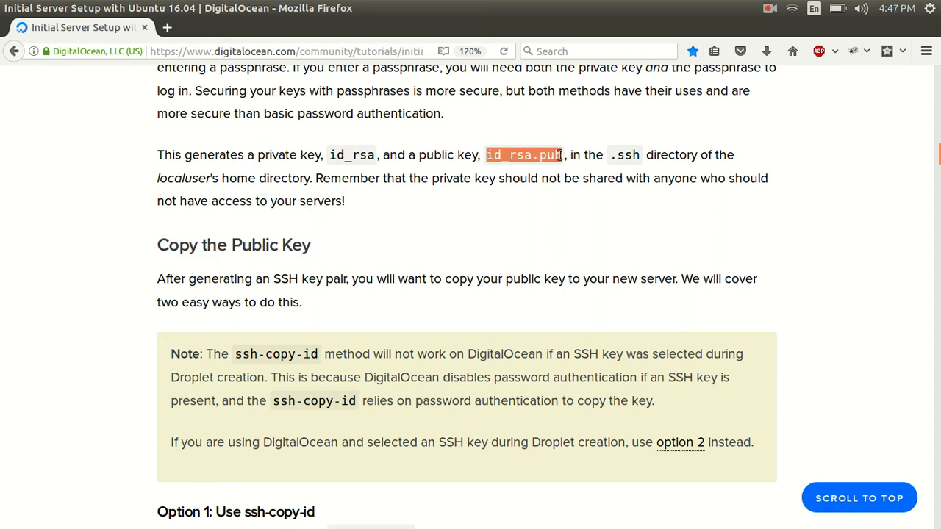
mouse_move(336, 154)
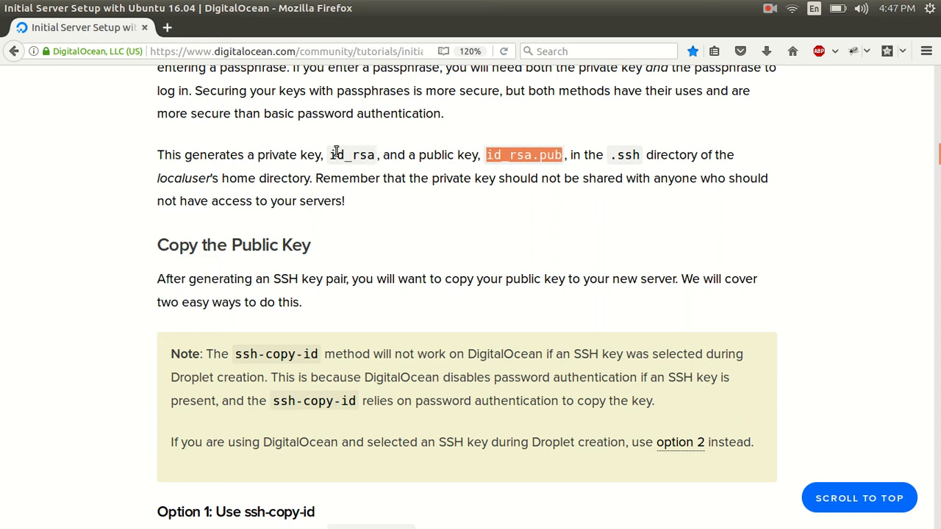
double_click(352, 154)
text(c)
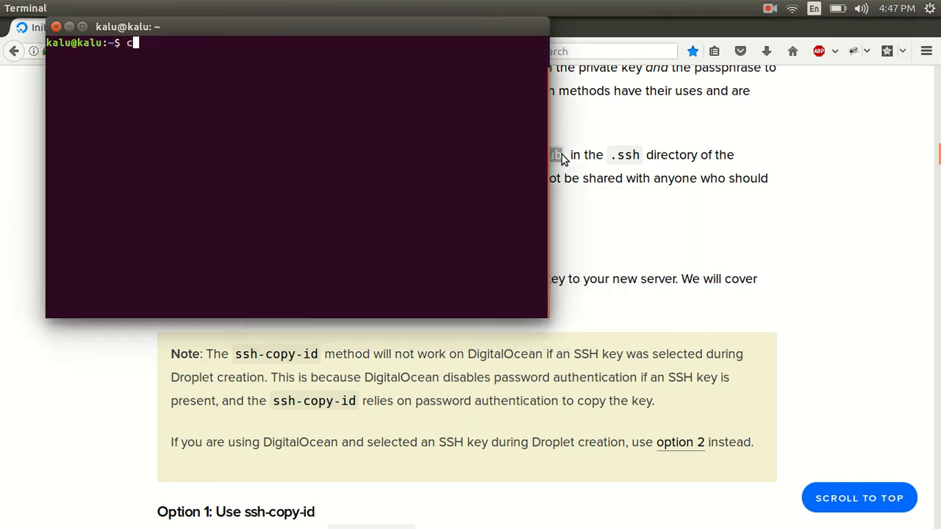
key(BackSpace)
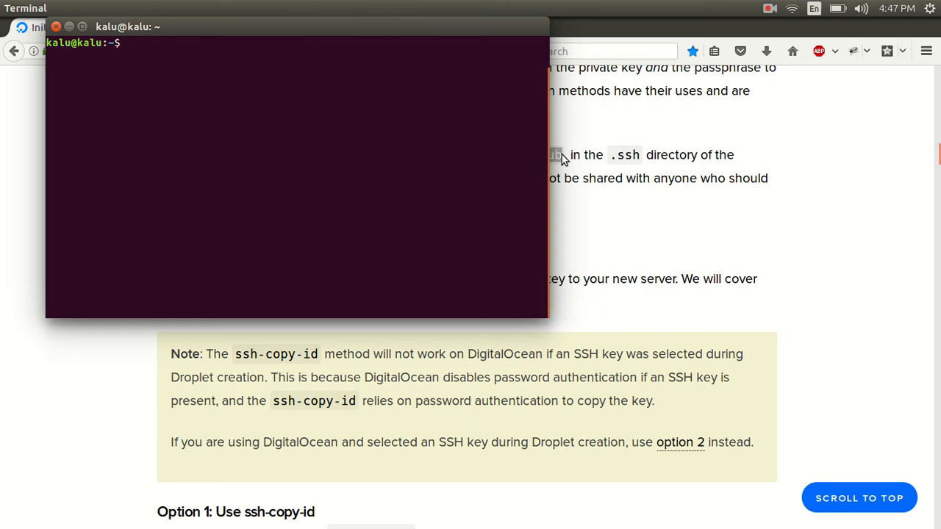